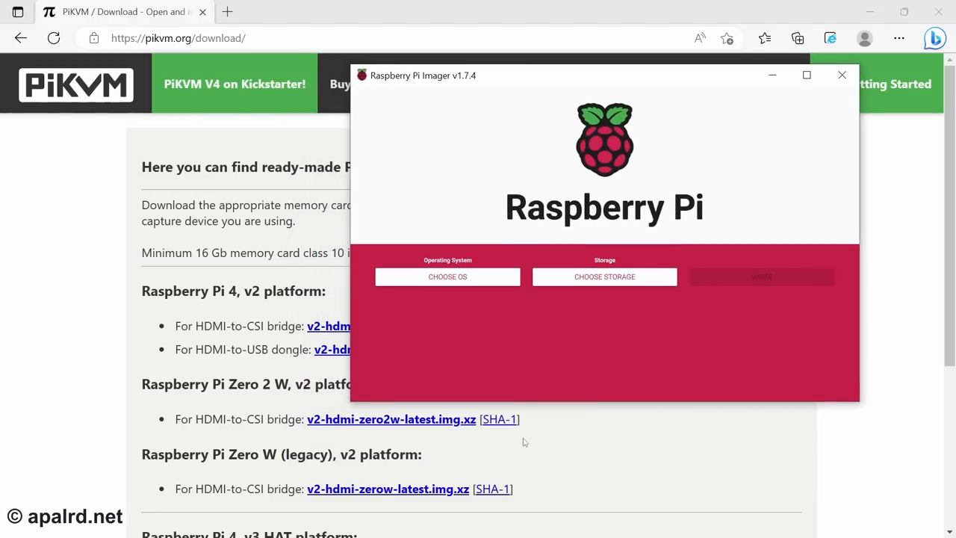
{"action": "mouse_move", "coordinate": [264, 304]}
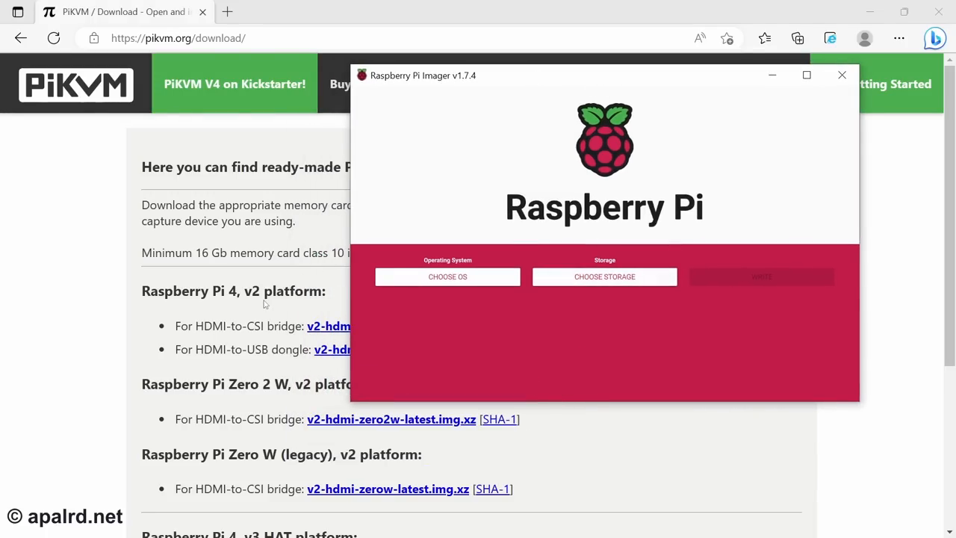
- Download v2-hdmiusb-rpi4-latest.img.xz, select it as the custom OS, and open advanced options
{"action": "left_click", "coordinate": [841, 75]}
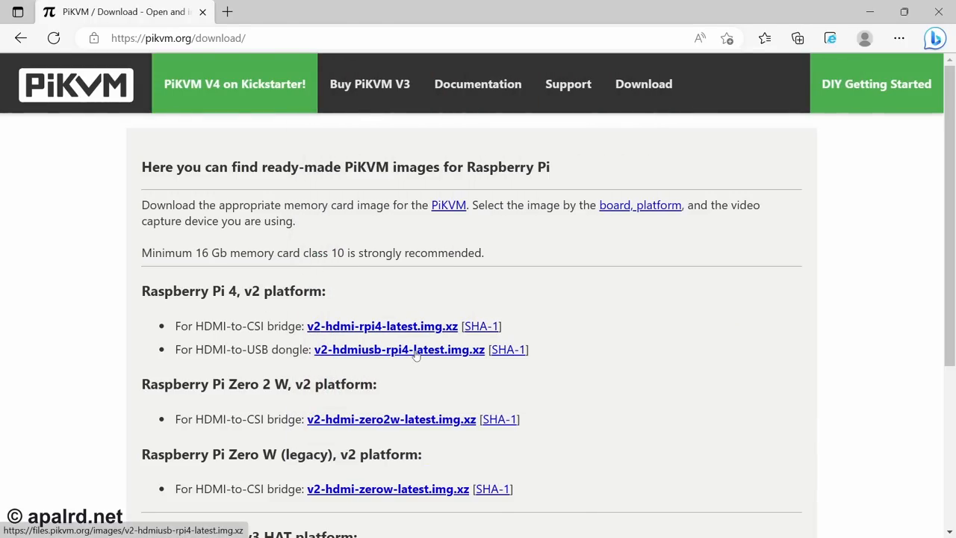
{"action": "mouse_move", "coordinate": [388, 381]}
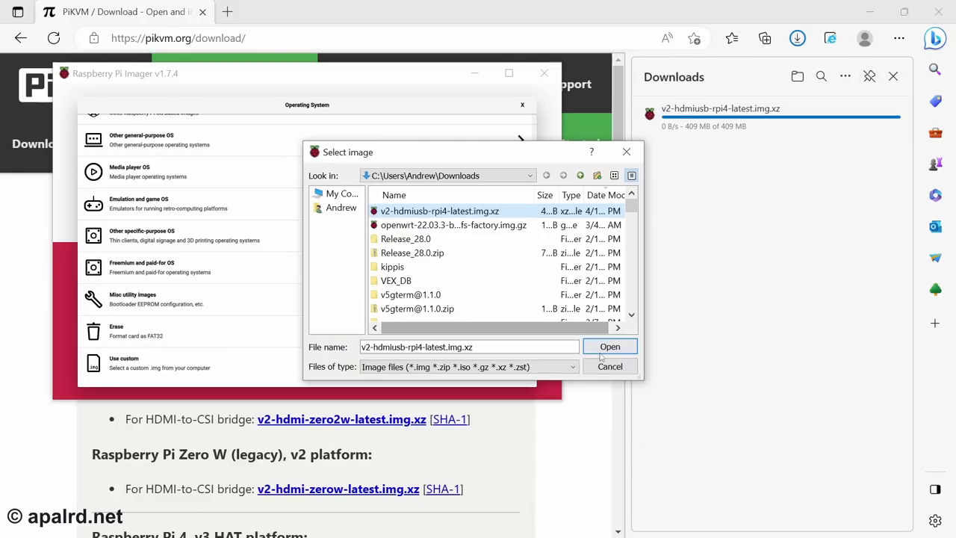
{"action": "left_click", "coordinate": [609, 346]}
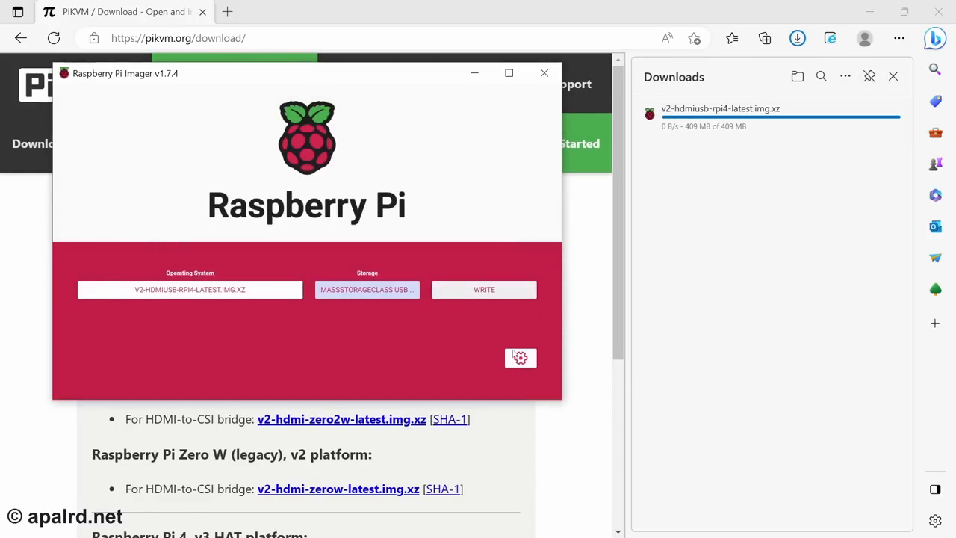
{"action": "left_click", "coordinate": [521, 358]}
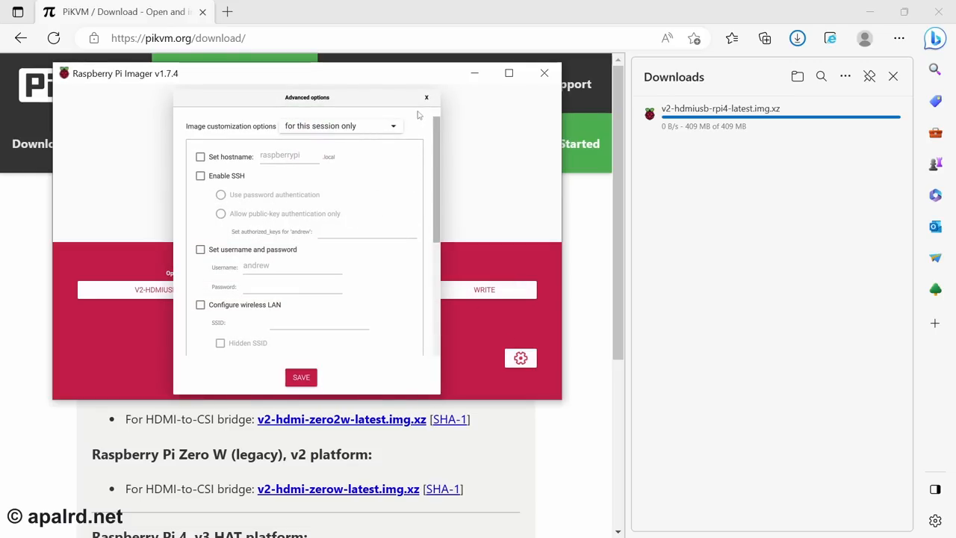